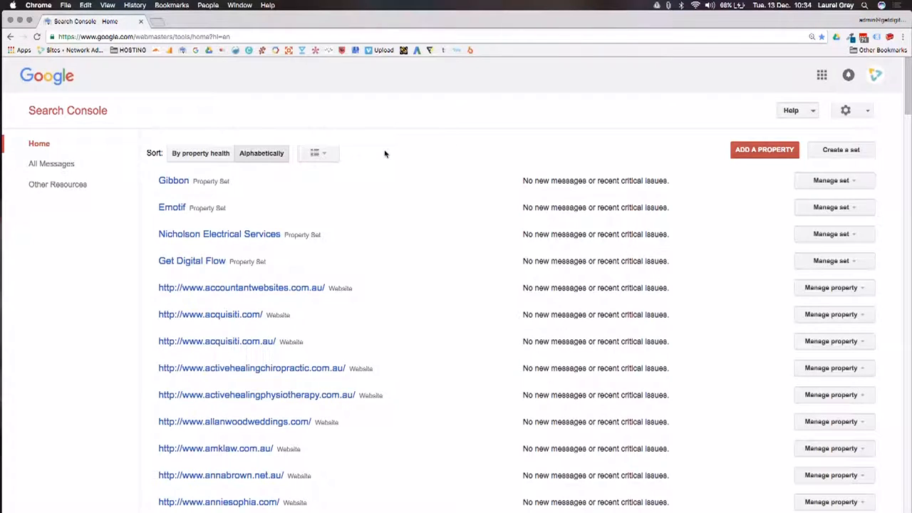
Sort the properties by health, restore alphabetical order, and bring up the detailed/compact view menu.
{"action": "scroll", "scroll_direction": "down", "scroll_amount": 3}
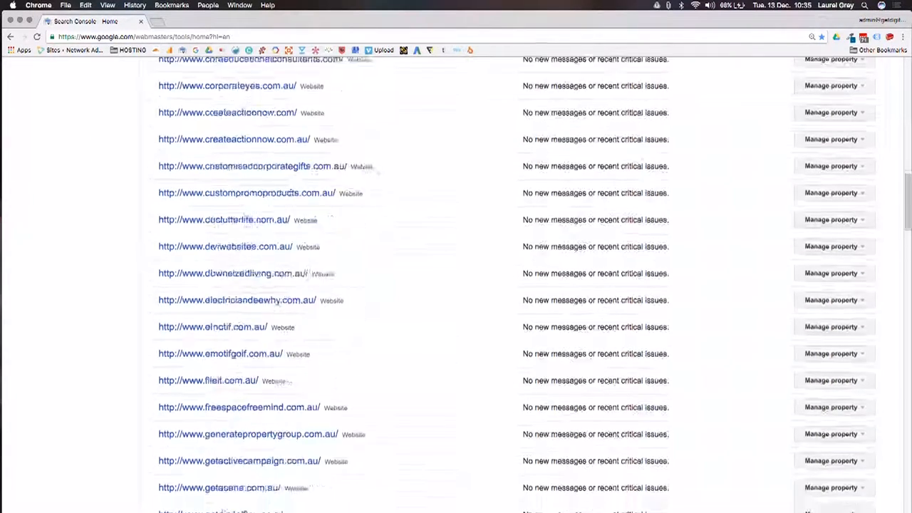
{"action": "scroll", "scroll_direction": "down", "scroll_amount": 3}
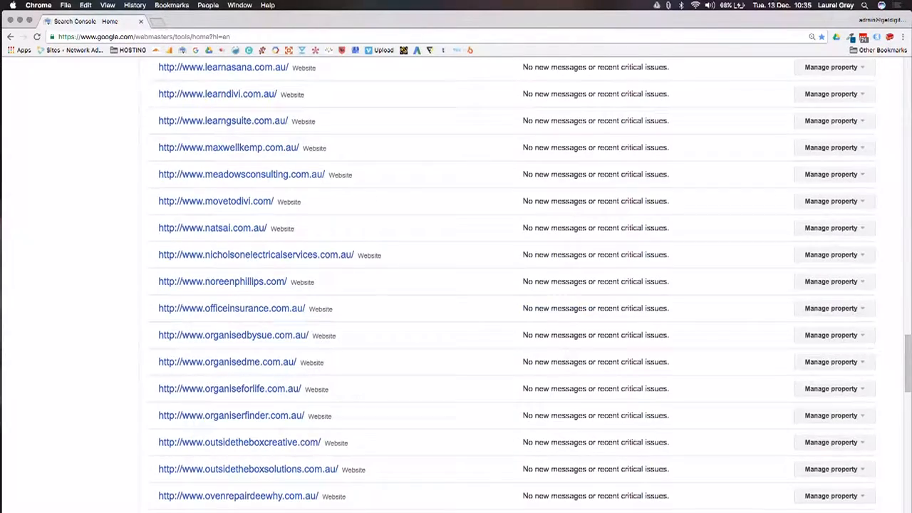
{"action": "scroll", "scroll_direction": "down", "scroll_amount": 3}
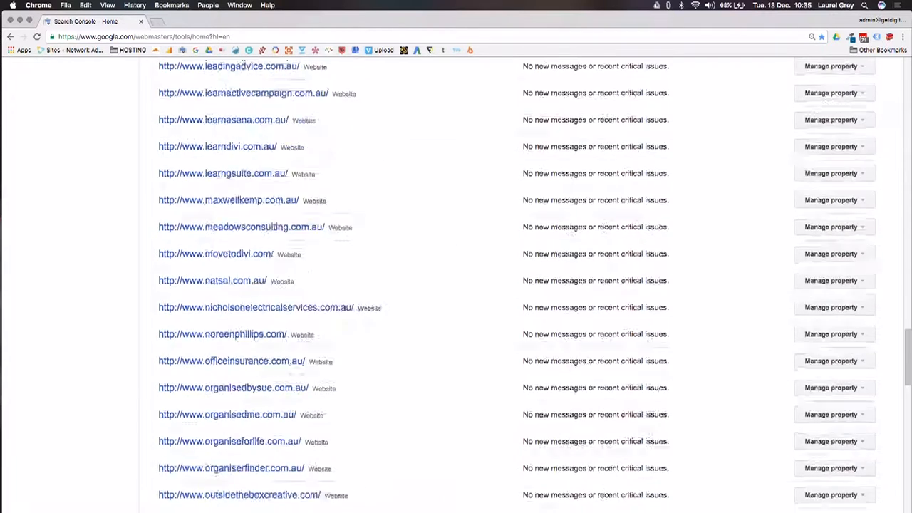
{"action": "scroll", "scroll_direction": "up", "scroll_amount": 3}
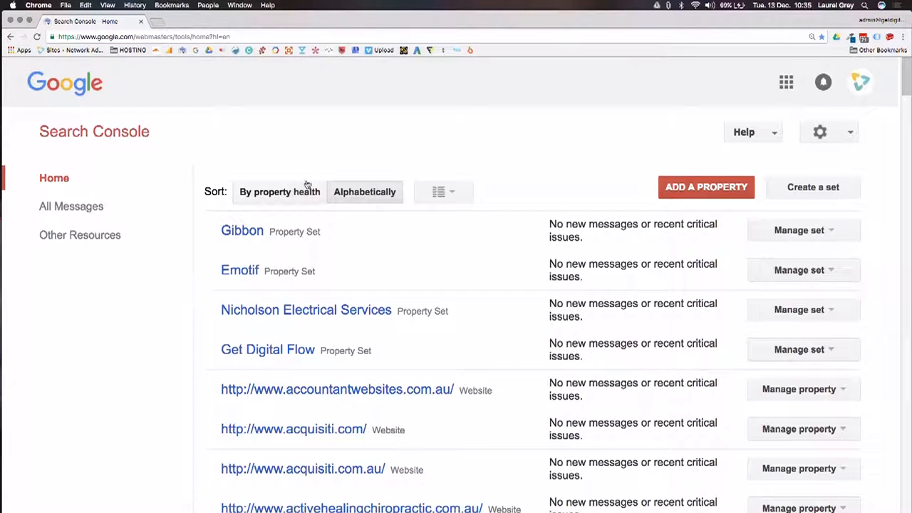
{"action": "left_click", "coordinate": [280, 191]}
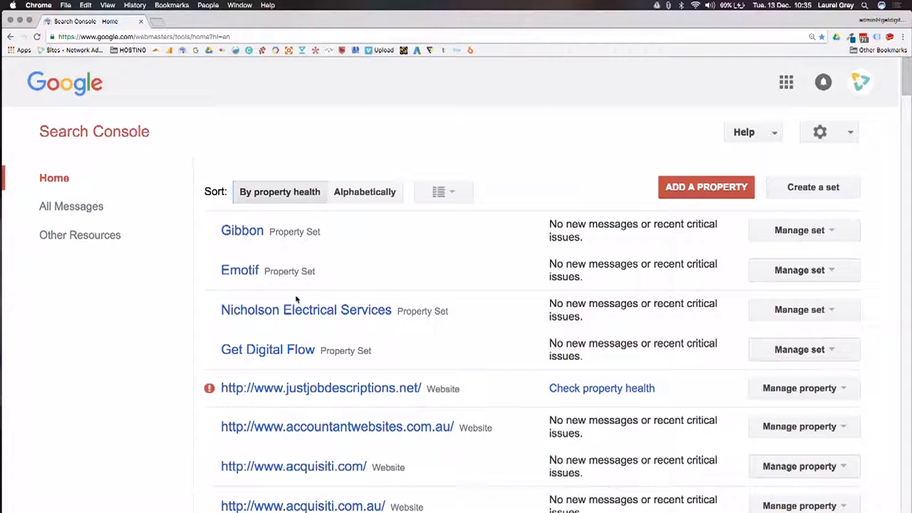
{"action": "mouse_move", "coordinate": [296, 233]}
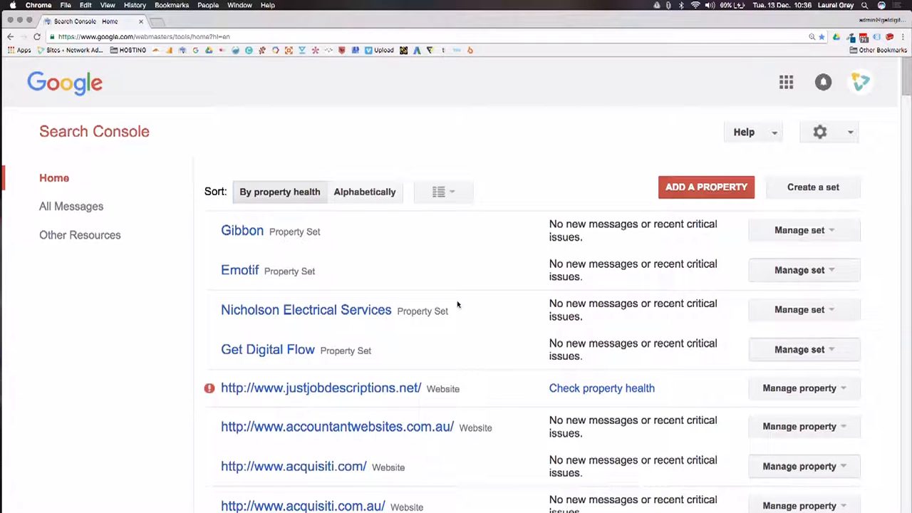
{"action": "left_click", "coordinate": [364, 192]}
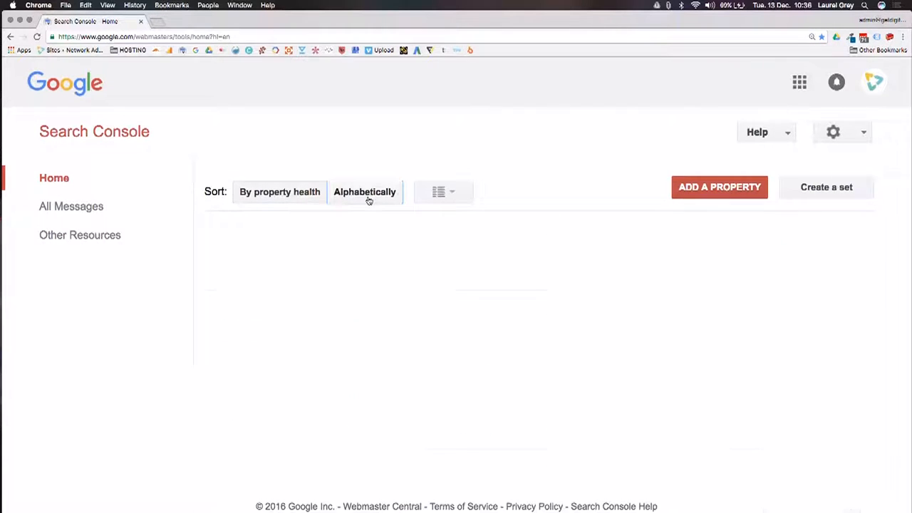
{"action": "left_click", "coordinate": [444, 192]}
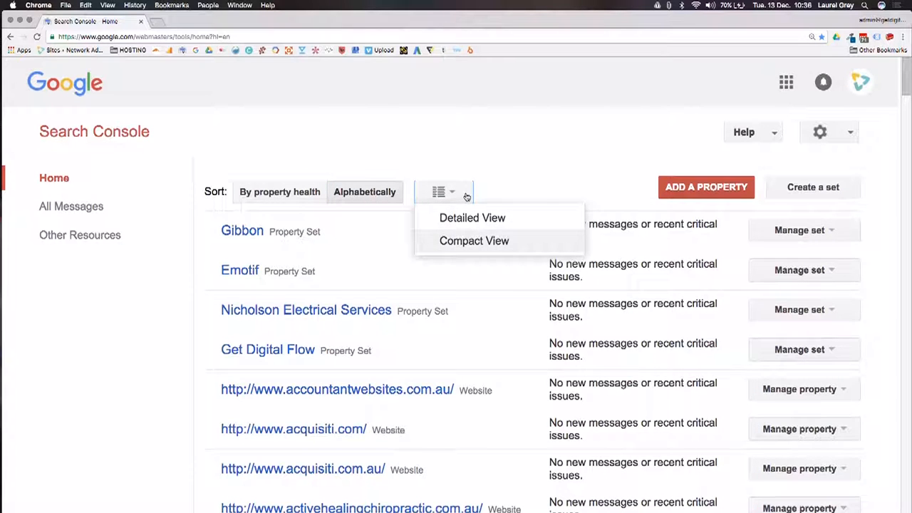
Switch to Detailed View and scroll down through the property thumbnails.
{"action": "left_click", "coordinate": [472, 217]}
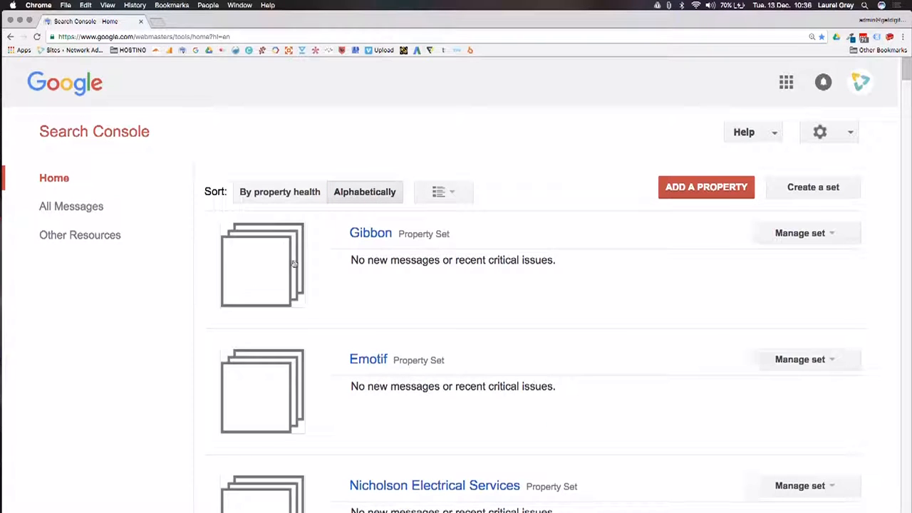
{"action": "scroll", "scroll_direction": "down", "scroll_amount": 3}
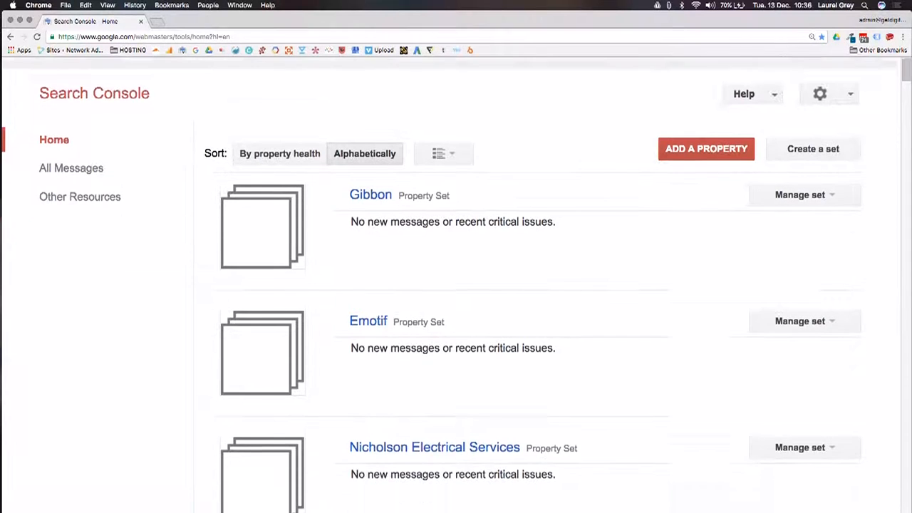
{"action": "scroll", "scroll_direction": "down", "scroll_amount": 3}
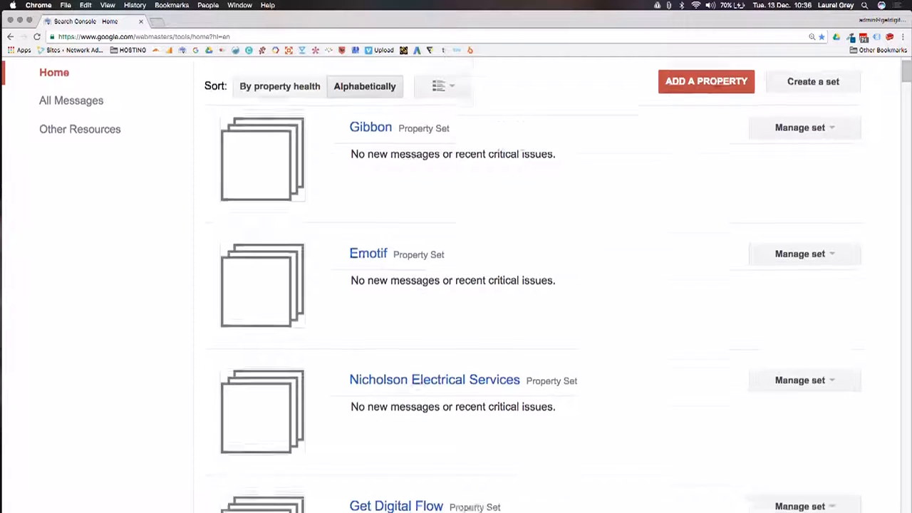
{"action": "scroll", "scroll_direction": "down", "scroll_amount": 3}
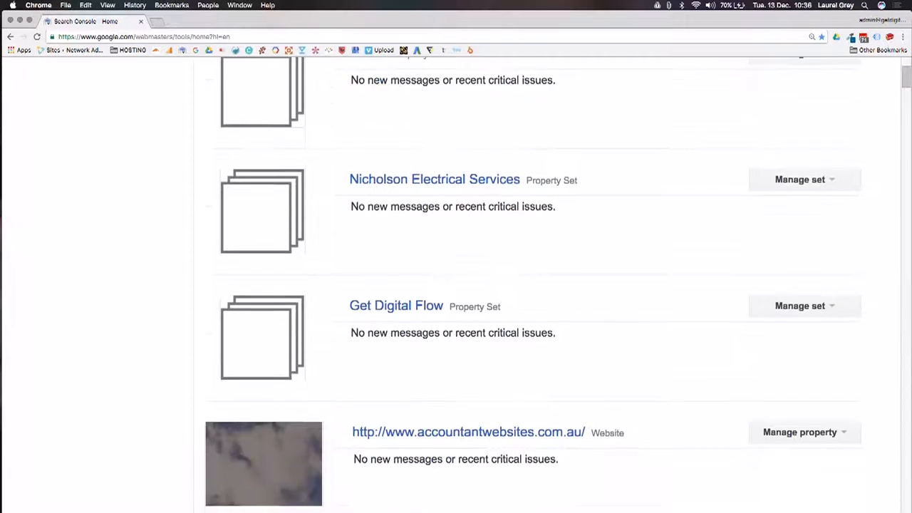
{"action": "scroll", "scroll_direction": "down", "scroll_amount": 3}
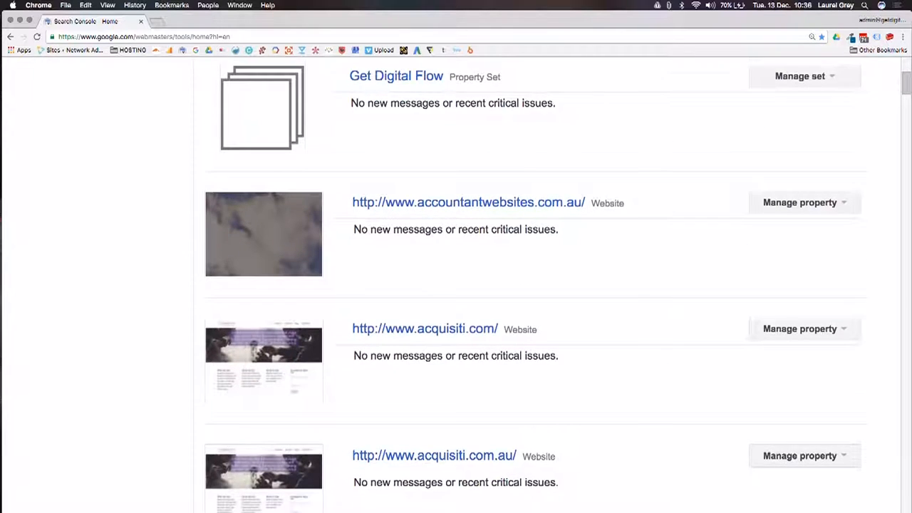
{"action": "scroll", "scroll_direction": "down", "scroll_amount": 3}
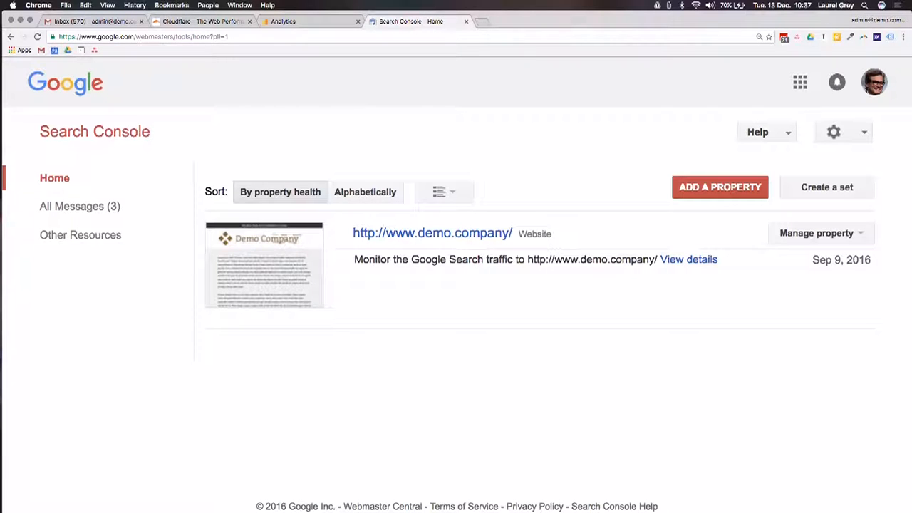
{"action": "mouse_move", "coordinate": [285, 272]}
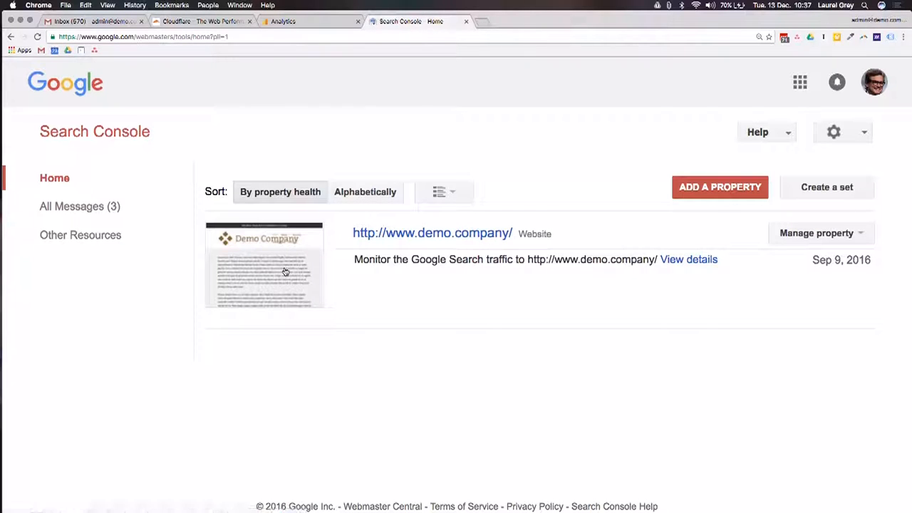
{"action": "mouse_move", "coordinate": [603, 325]}
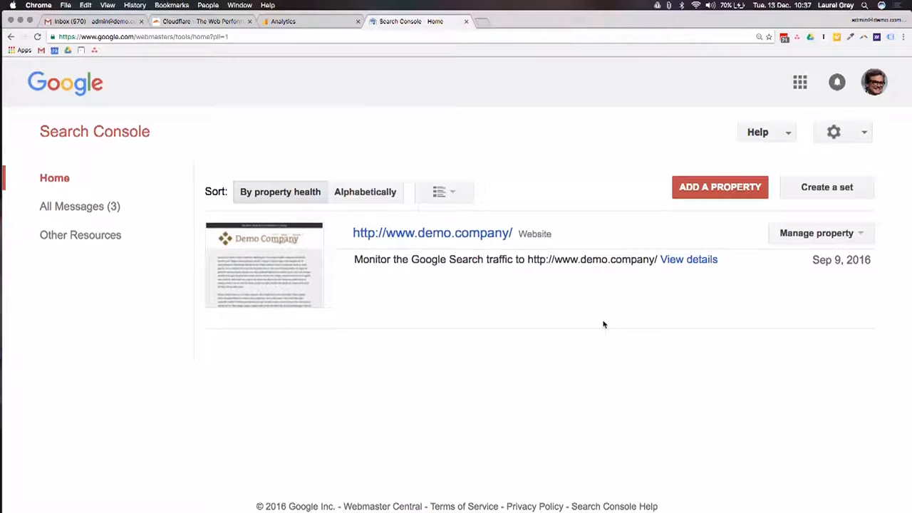
{"action": "mouse_move", "coordinate": [329, 36]}
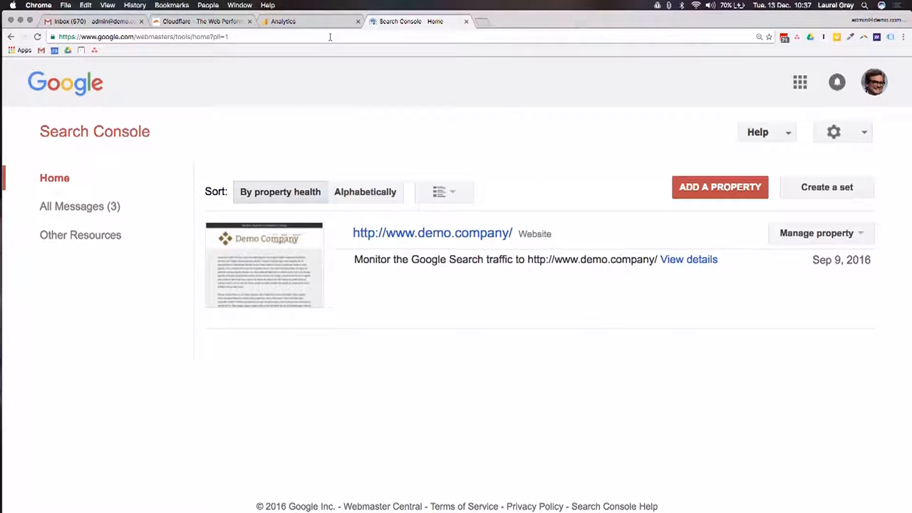